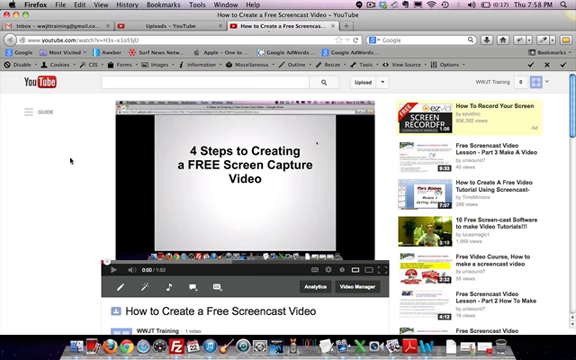
# Scroll below the YouTube video to reach the Share panel with the youtu.be link.
pyautogui.scroll(-3)
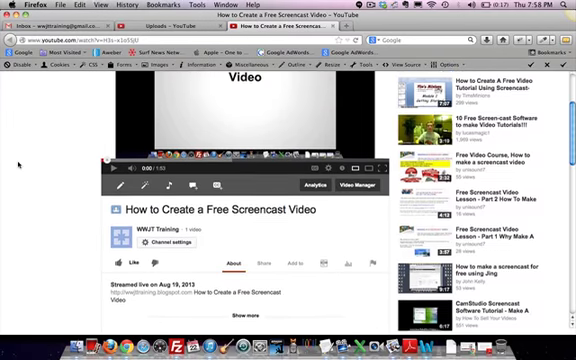
pyautogui.scroll(-3)
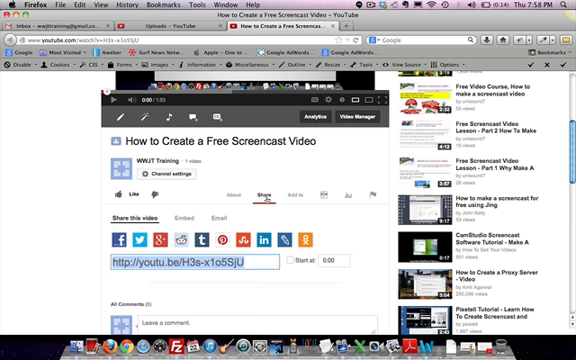
pyautogui.scroll(-3)
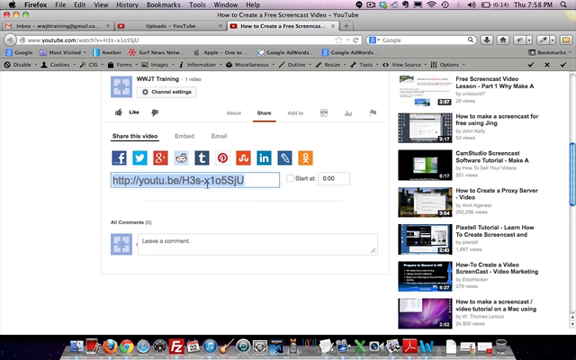
pyautogui.moveTo(124, 156)
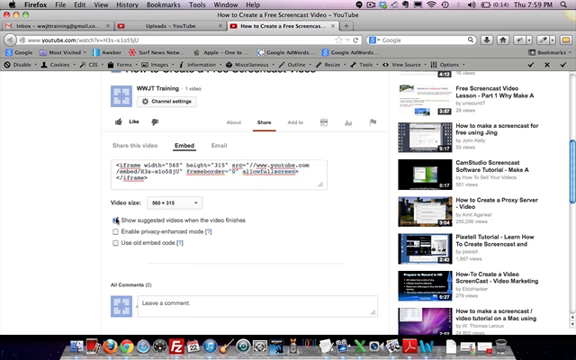
# Reveal the video's iframe embed code on YouTube for copying.
pyautogui.scroll(-3)
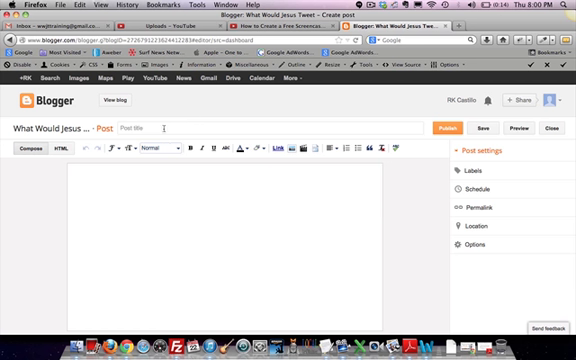
# Title the post "4 Simple Steps to Create a Free Screencast Video".
pyautogui.click(150, 128)
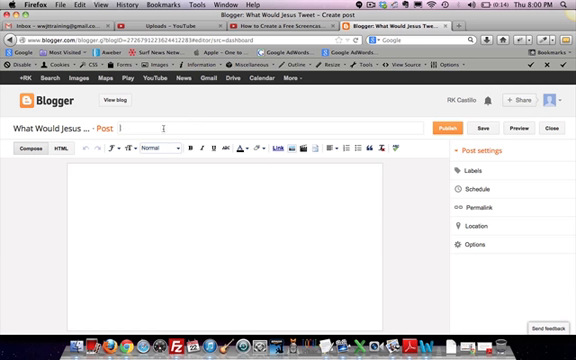
pyautogui.write('Ho')
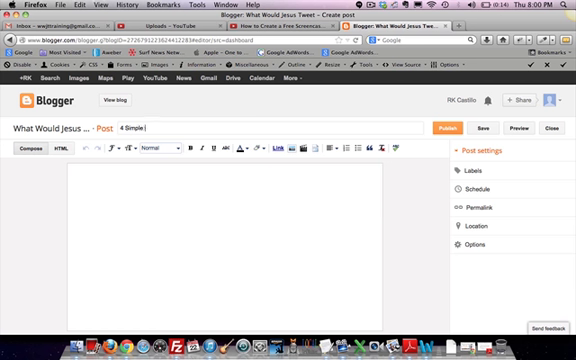
pyautogui.write('Steps to Create a Free S')
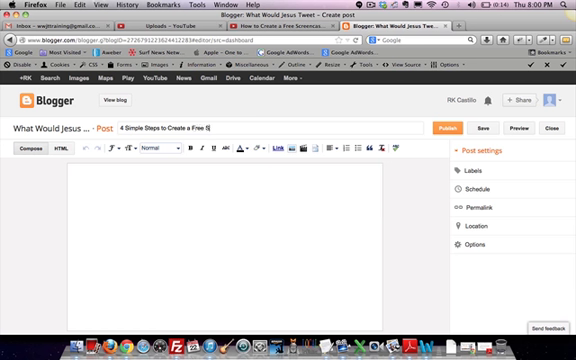
pyautogui.write('creencast Vid')
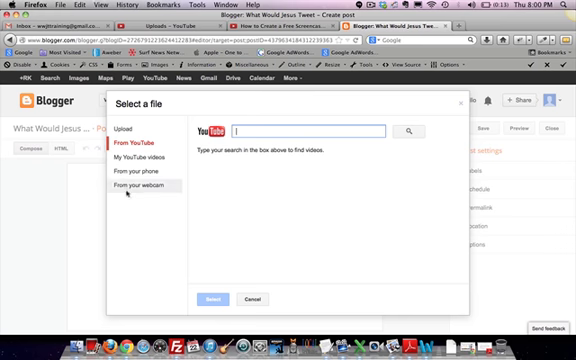
# Dismiss the video chooser and paste the YouTube iframe embed code into the post body.
pyautogui.click(248, 300)
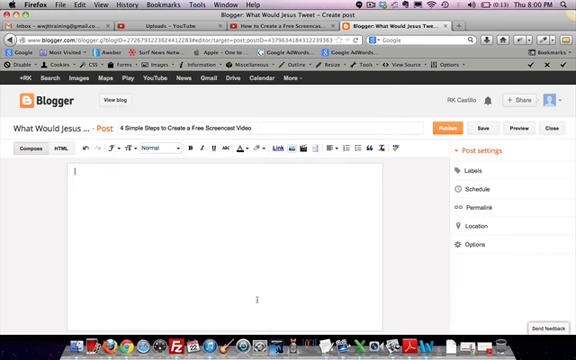
pyautogui.click(64, 152)
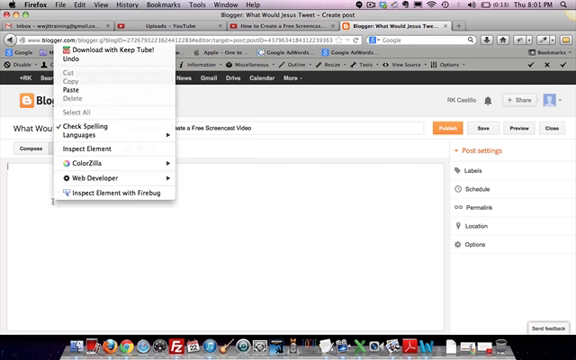
pyautogui.click(72, 76)
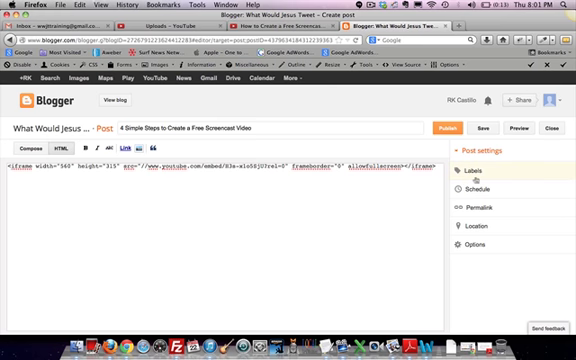
# Add the label "how to screen cast video" in the post's Labels settings.
pyautogui.click(480, 172)
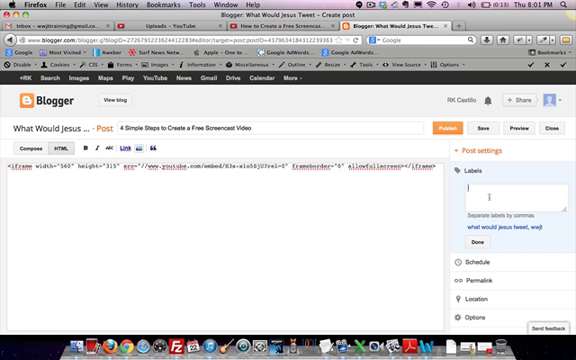
pyautogui.write('how to create a free')
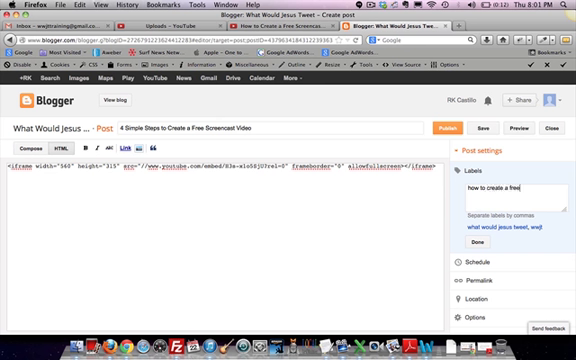
pyautogui.write('screen cast video')
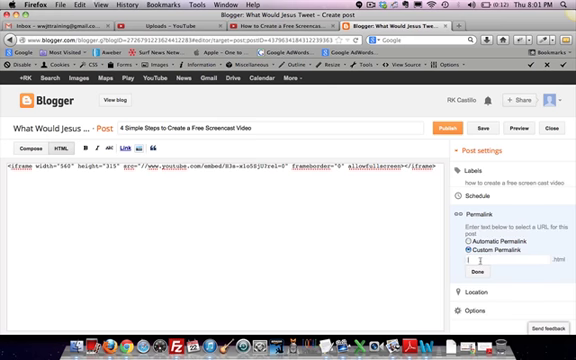
# Enter a custom permalink ending for the post before publishing.
pyautogui.write('foo')
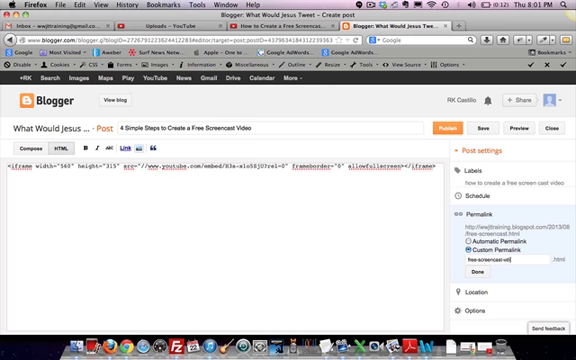
pyautogui.write('video')
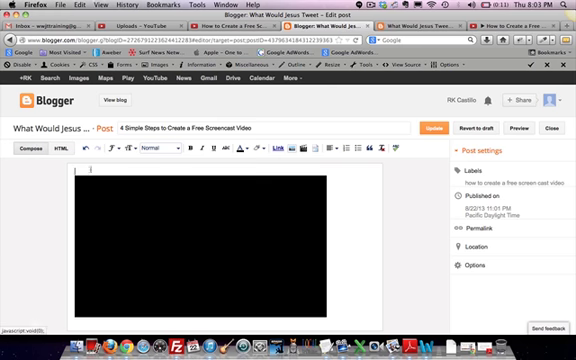
# Switch the published post to HTML view showing the iframe embed code.
pyautogui.click(48, 156)
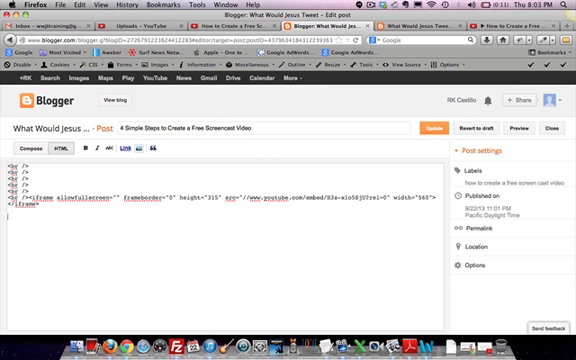
pyautogui.write('xxxxx')
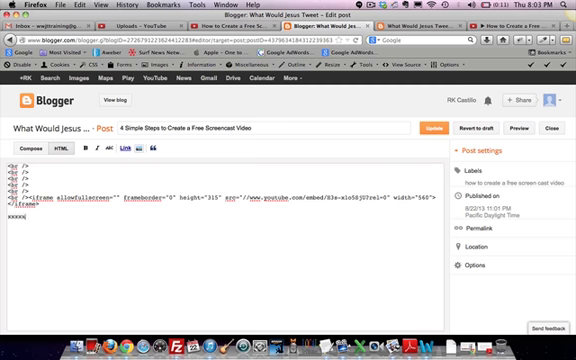